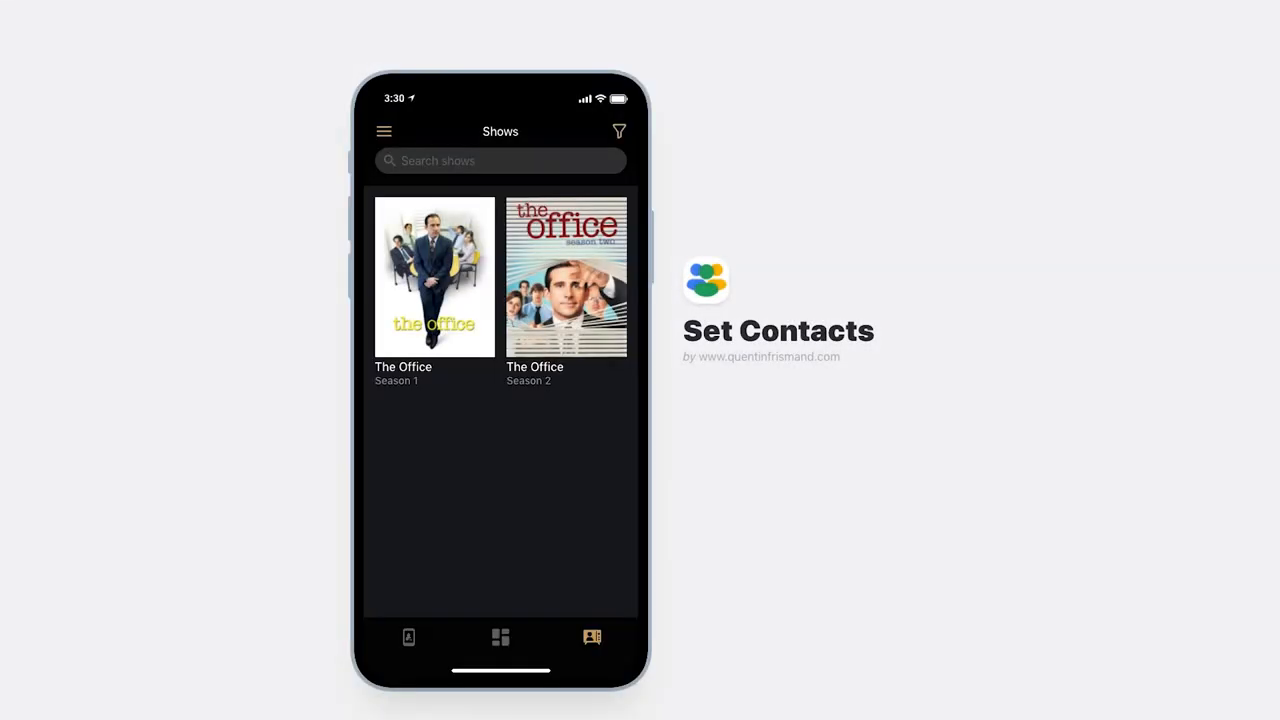
Review a producer's contact details in Edit item and finish with Done.
{"action": "left_click", "coordinate": [434, 276]}
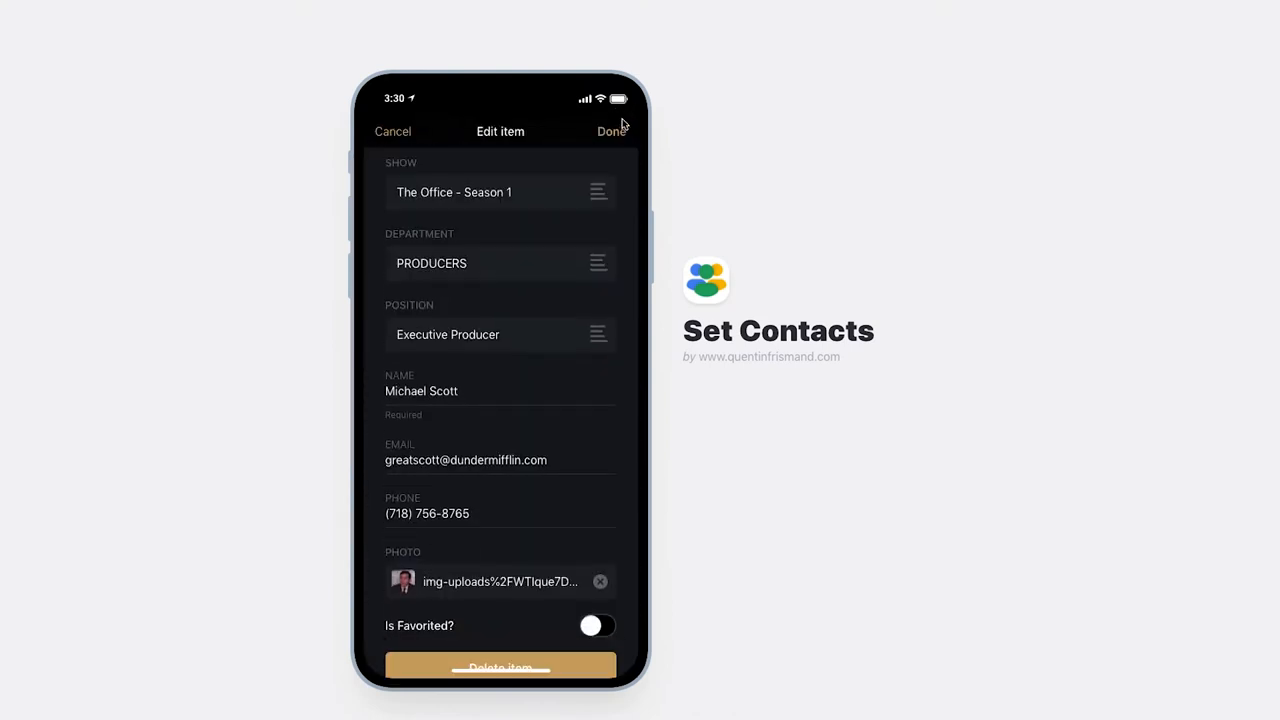
{"action": "left_click", "coordinate": [612, 132]}
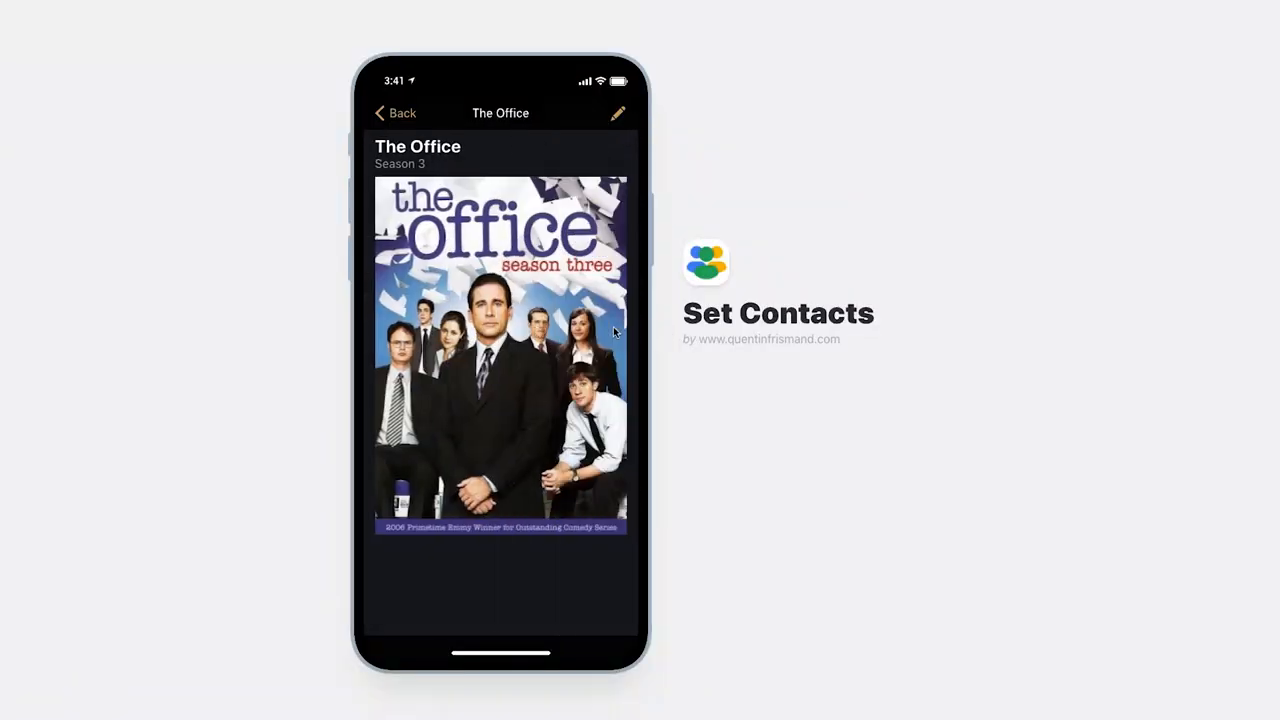
Delete The Office Season 3, leaving only Seasons 1 and 2 in the gallery.
{"action": "left_click", "coordinate": [616, 112]}
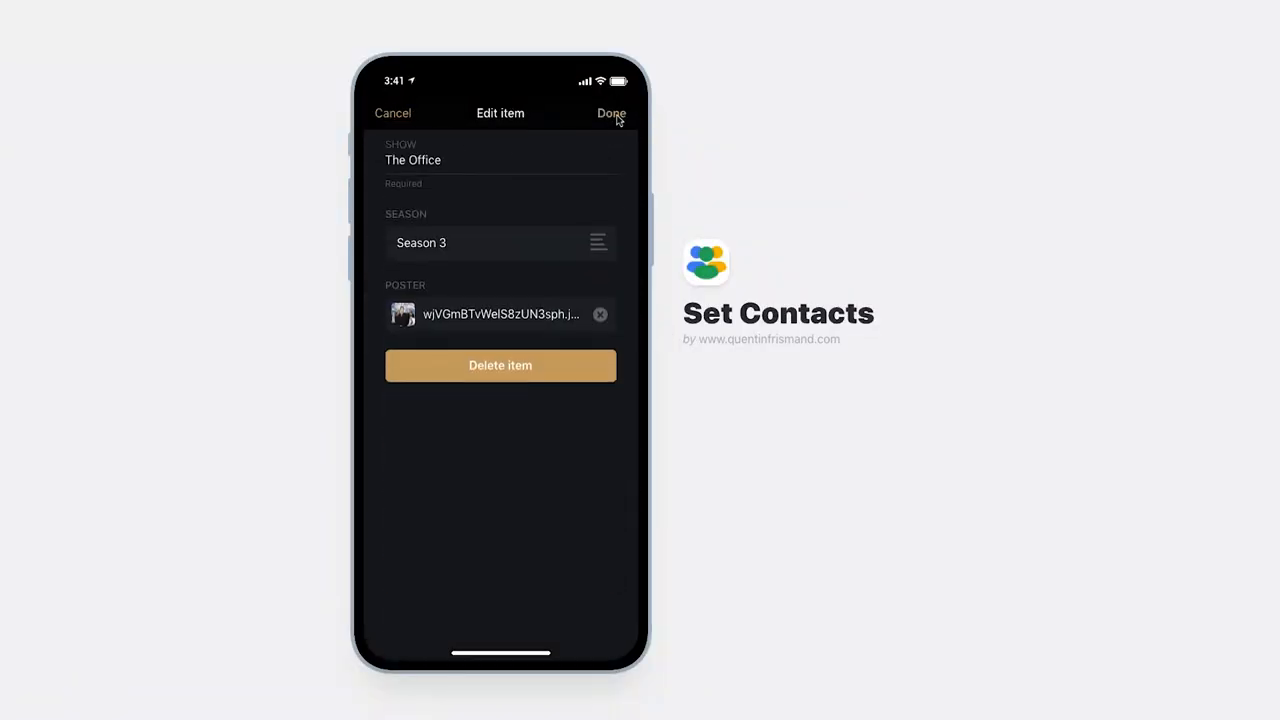
{"action": "left_click", "coordinate": [500, 364]}
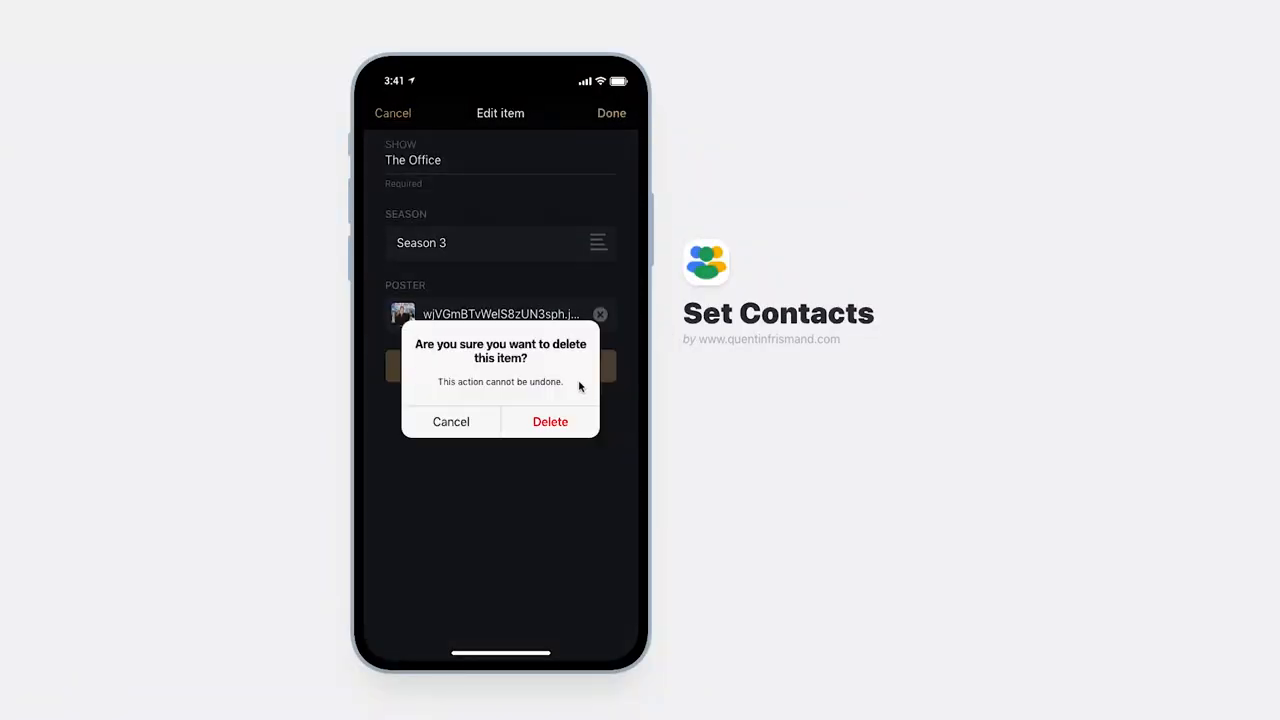
{"action": "left_click", "coordinate": [550, 420]}
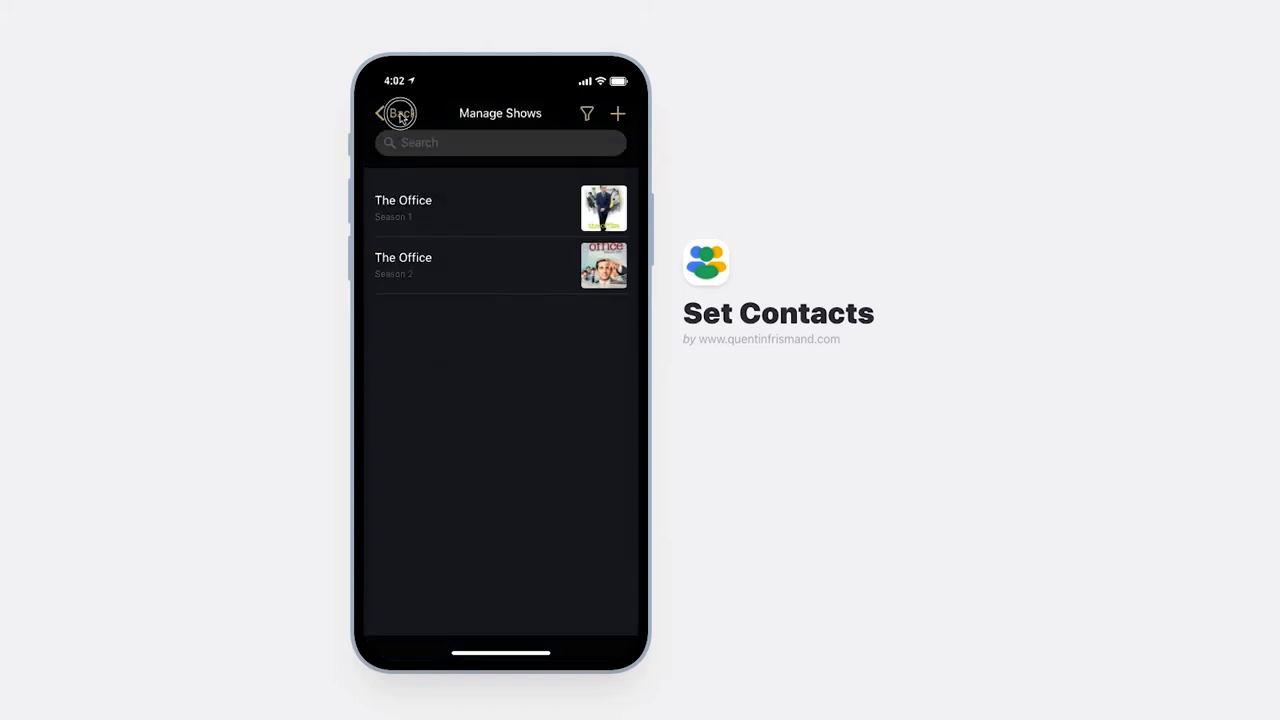
Start a new contact and choose its department and position.
{"action": "left_click", "coordinate": [618, 112]}
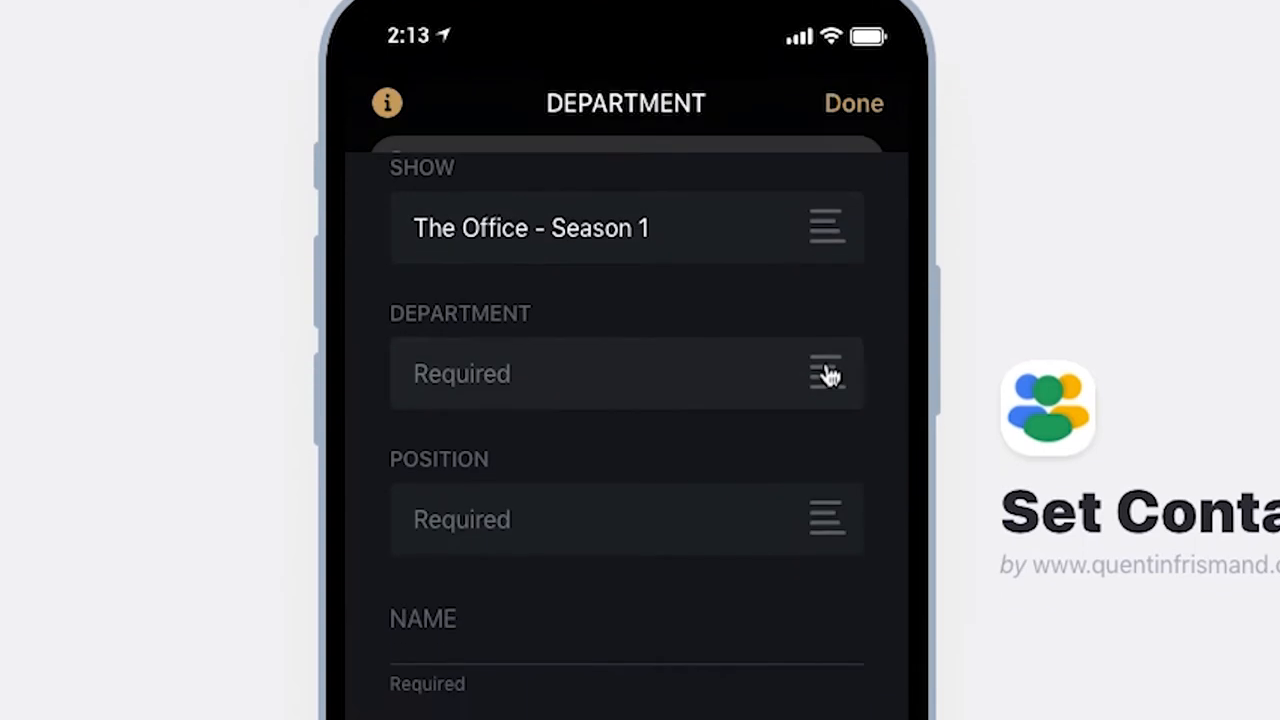
{"action": "left_click", "coordinate": [624, 374]}
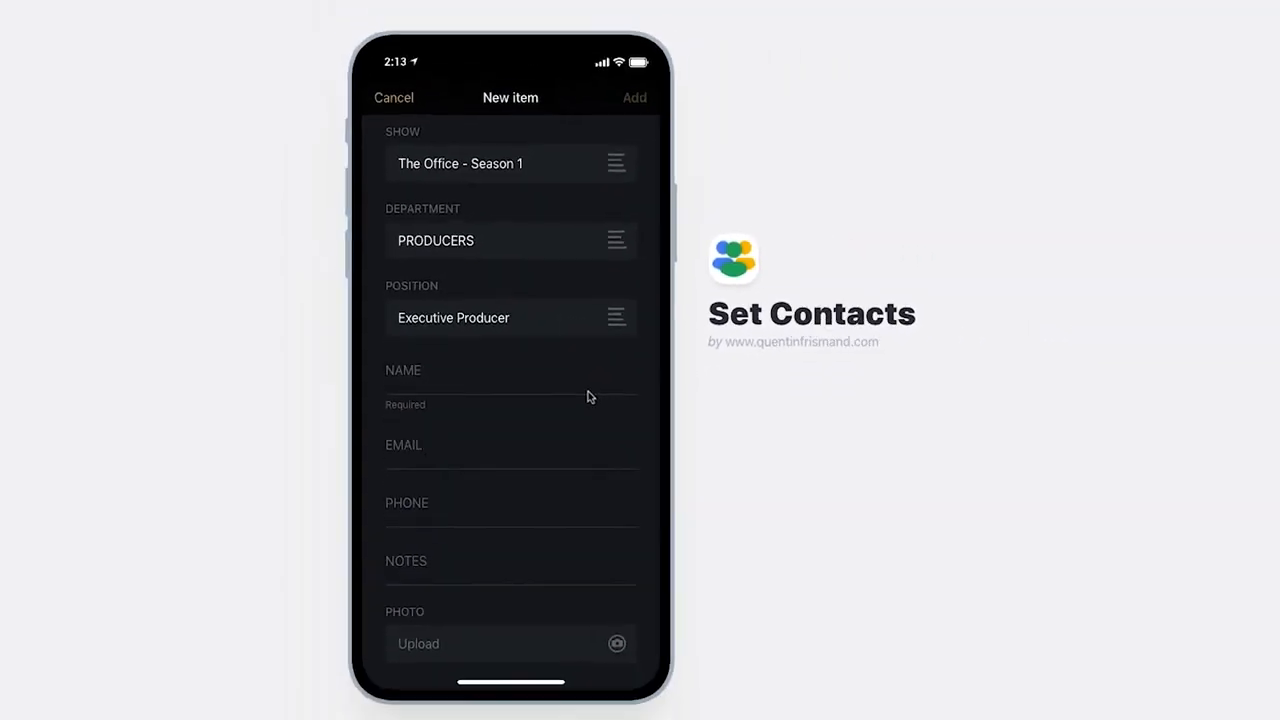
{"action": "left_click", "coordinate": [394, 96]}
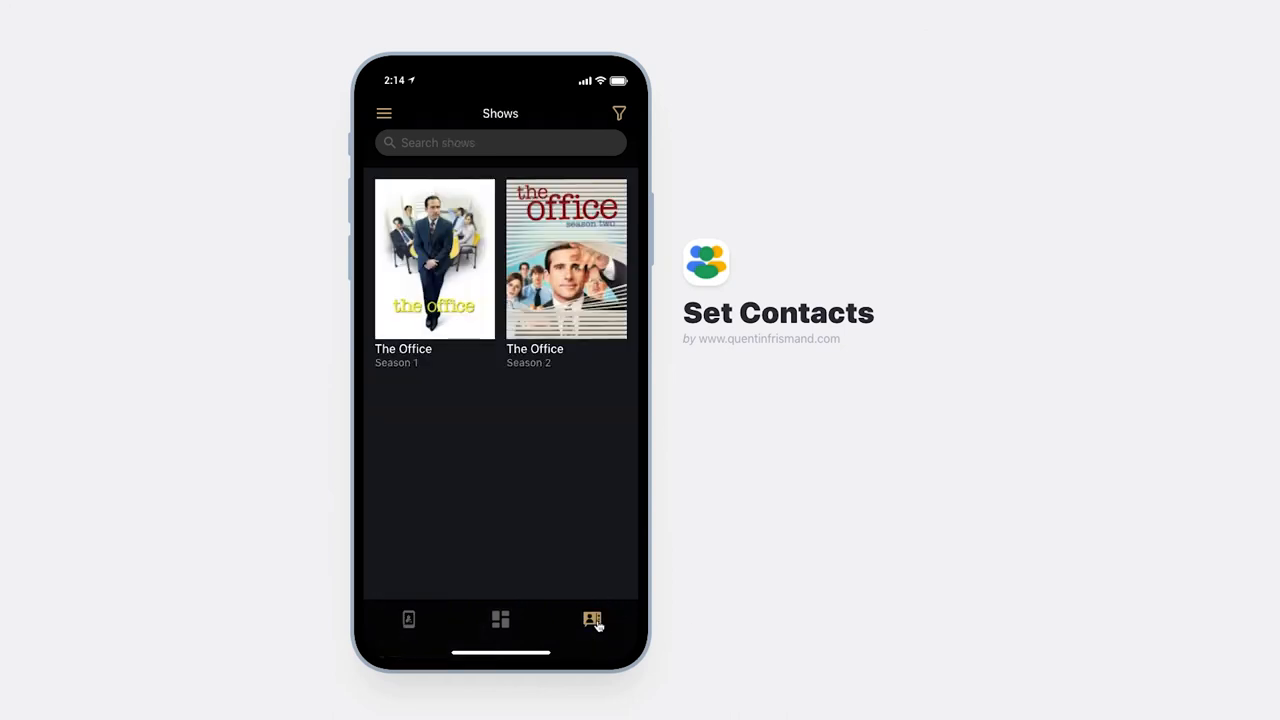
Browse the Departments list and scroll through the department and position choices.
{"action": "left_click", "coordinate": [500, 620]}
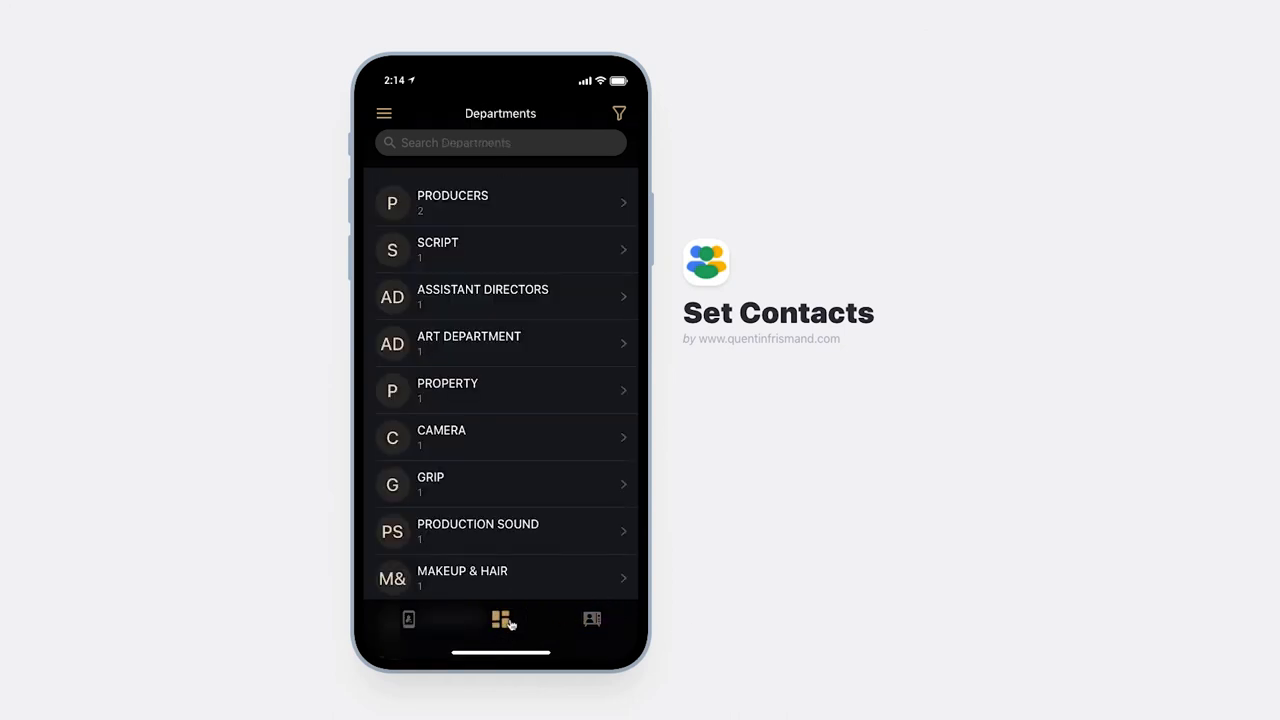
{"action": "left_click", "coordinate": [408, 620]}
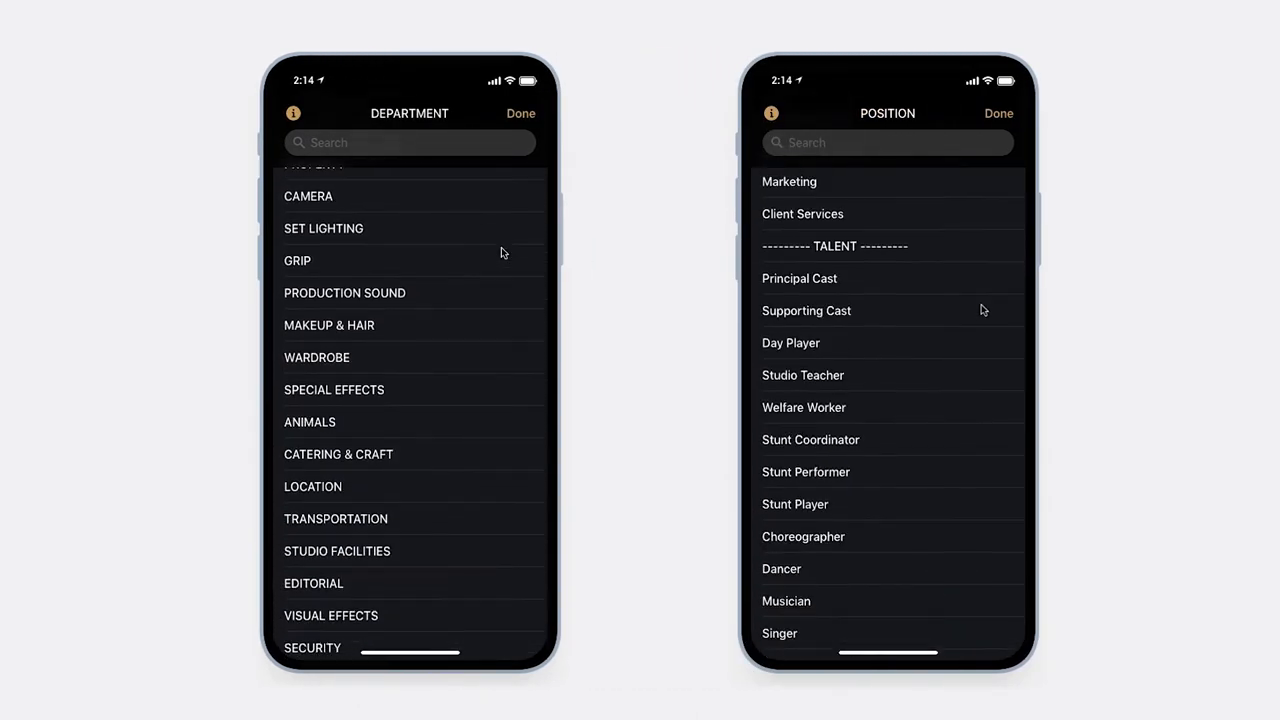
{"action": "scroll", "scroll_direction": "down", "scroll_amount": 3}
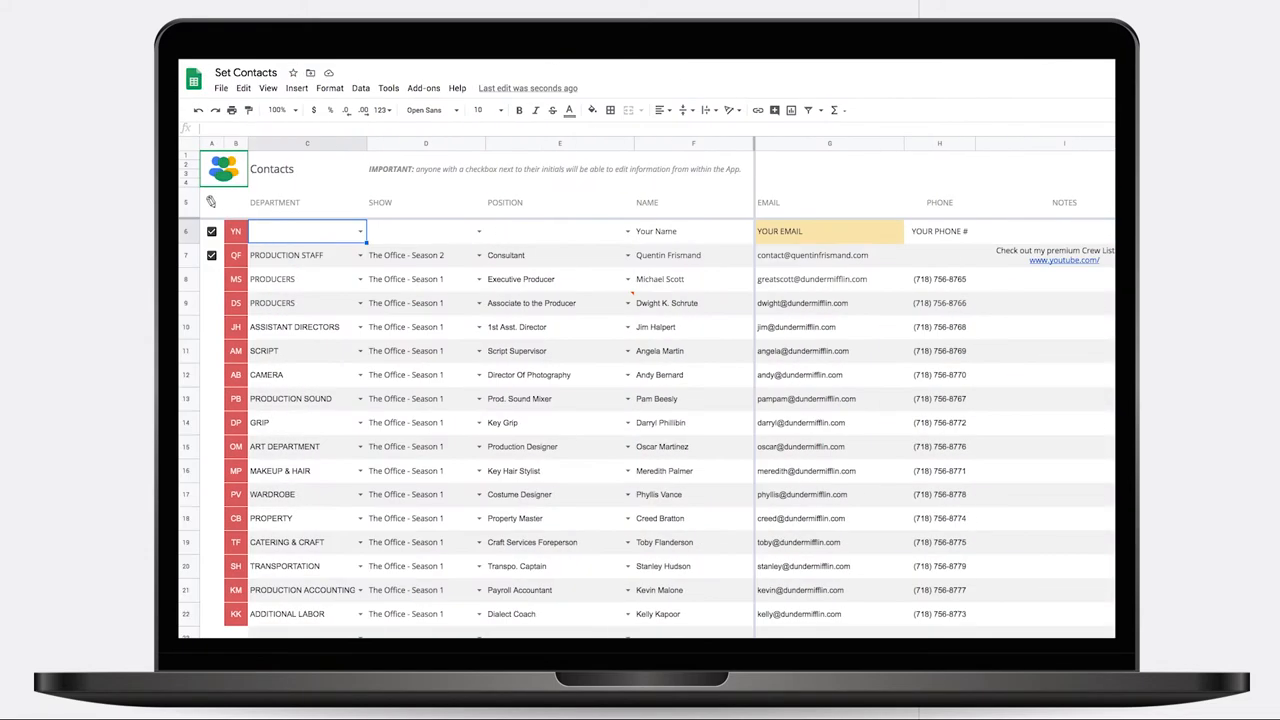
Fill row 24 with department ASSISTANT DIRECTORS, position Set PA and a name starting 'J'.
{"action": "type", "text": "a"}
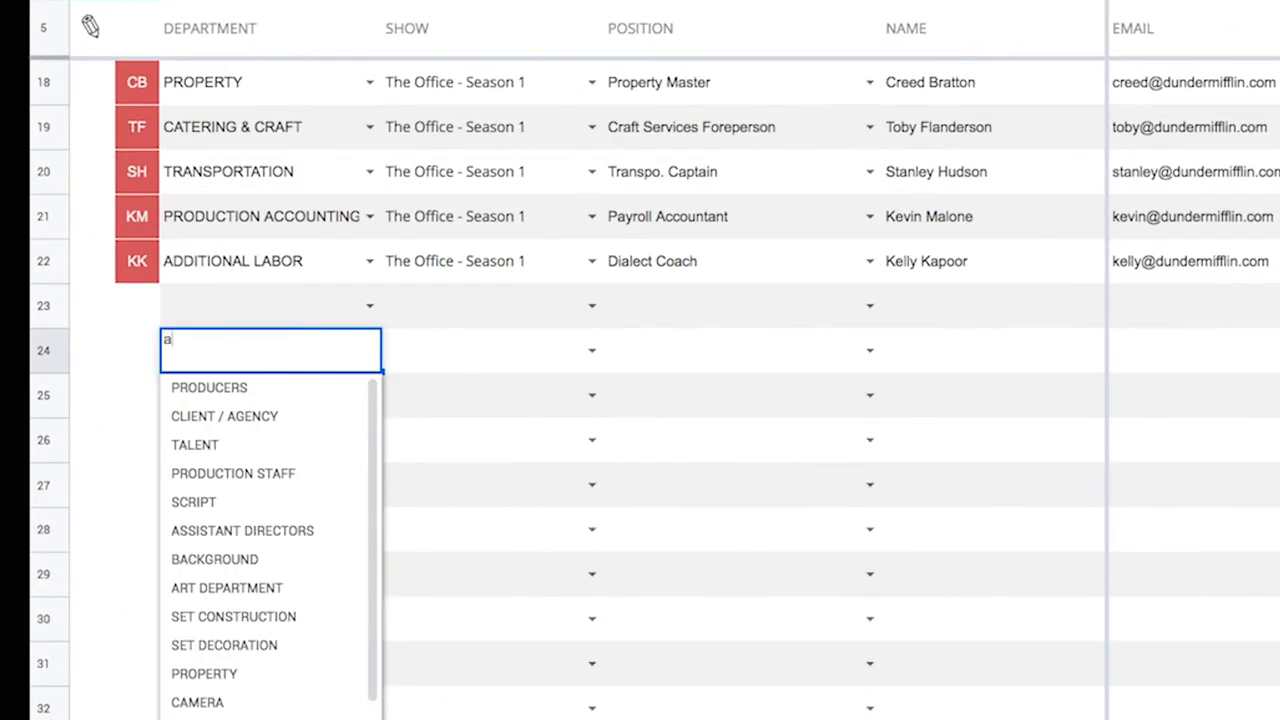
{"action": "left_click", "coordinate": [242, 530]}
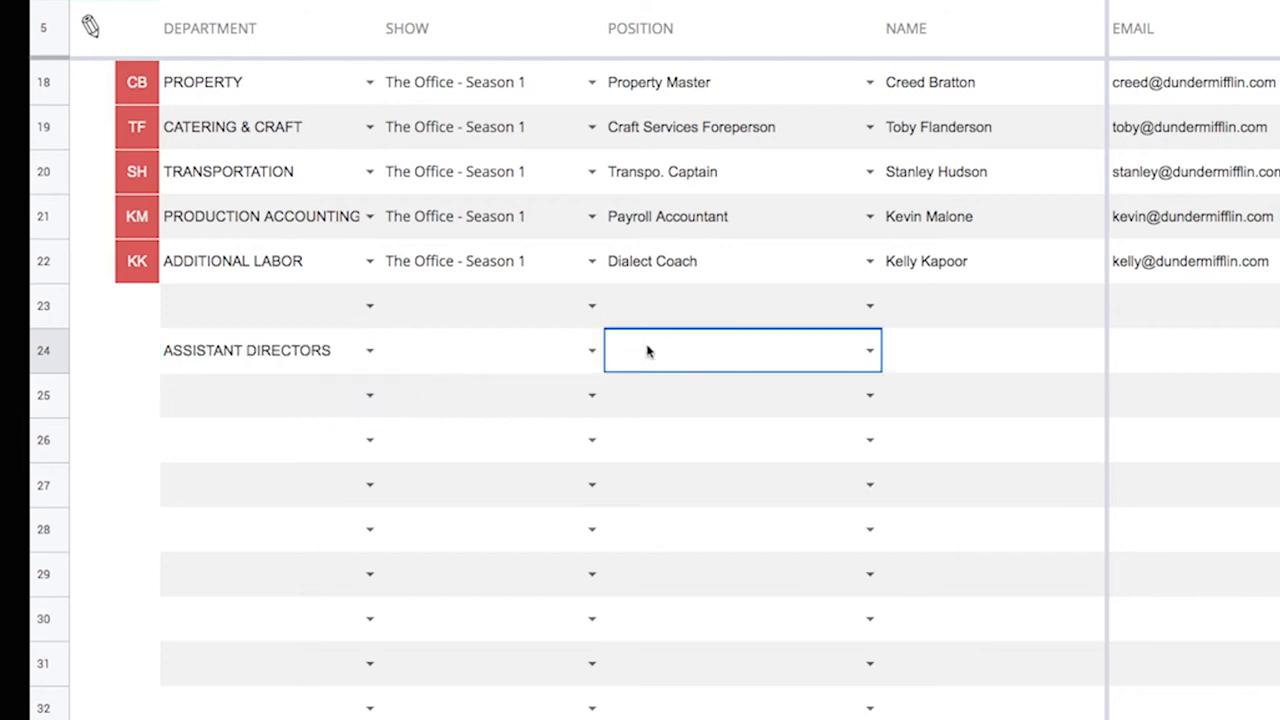
{"action": "type", "text": "PA"}
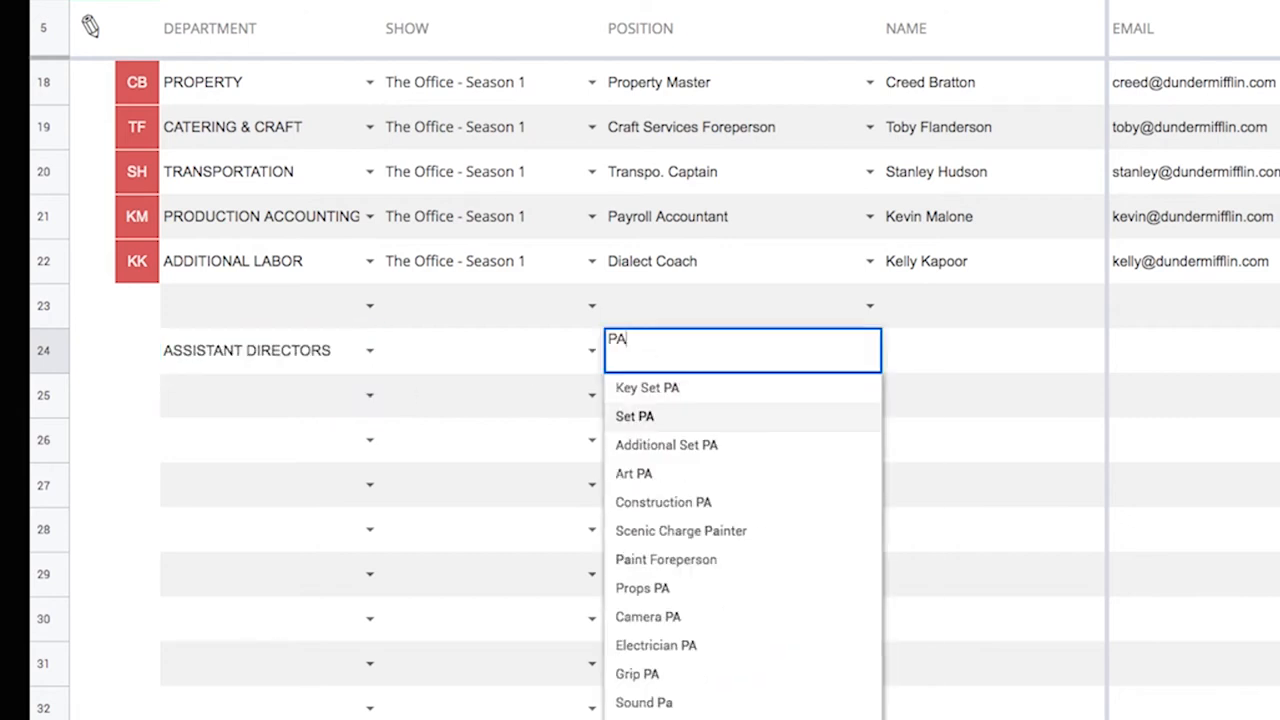
{"action": "left_click", "coordinate": [634, 416]}
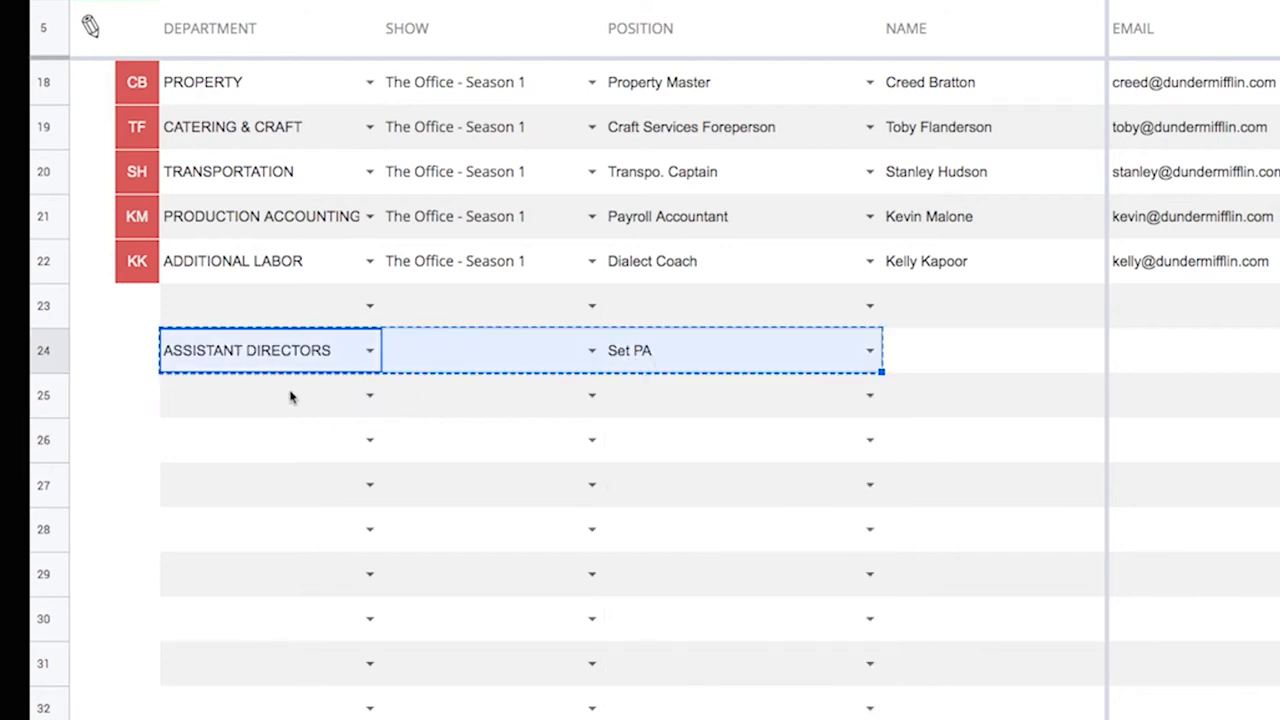
{"action": "type", "text": "J"}
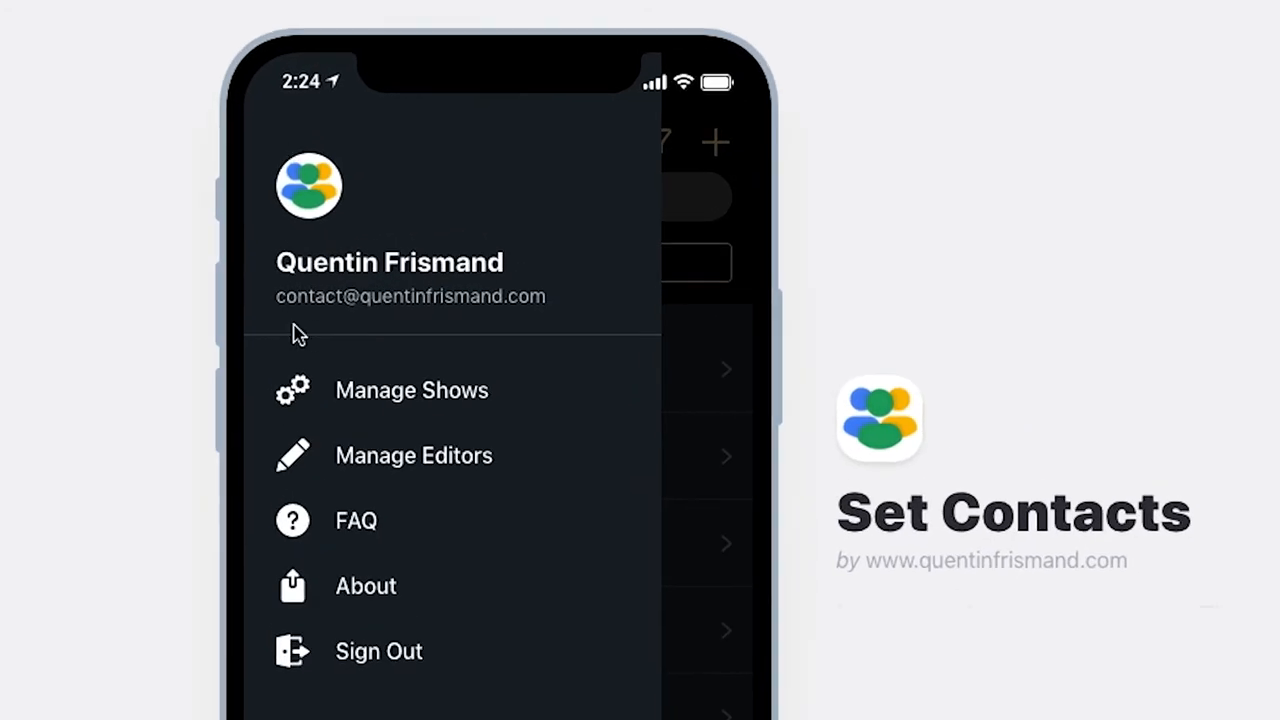
In Manage Editors, toggle a person's editor permission for the app.
{"action": "left_click", "coordinate": [412, 456]}
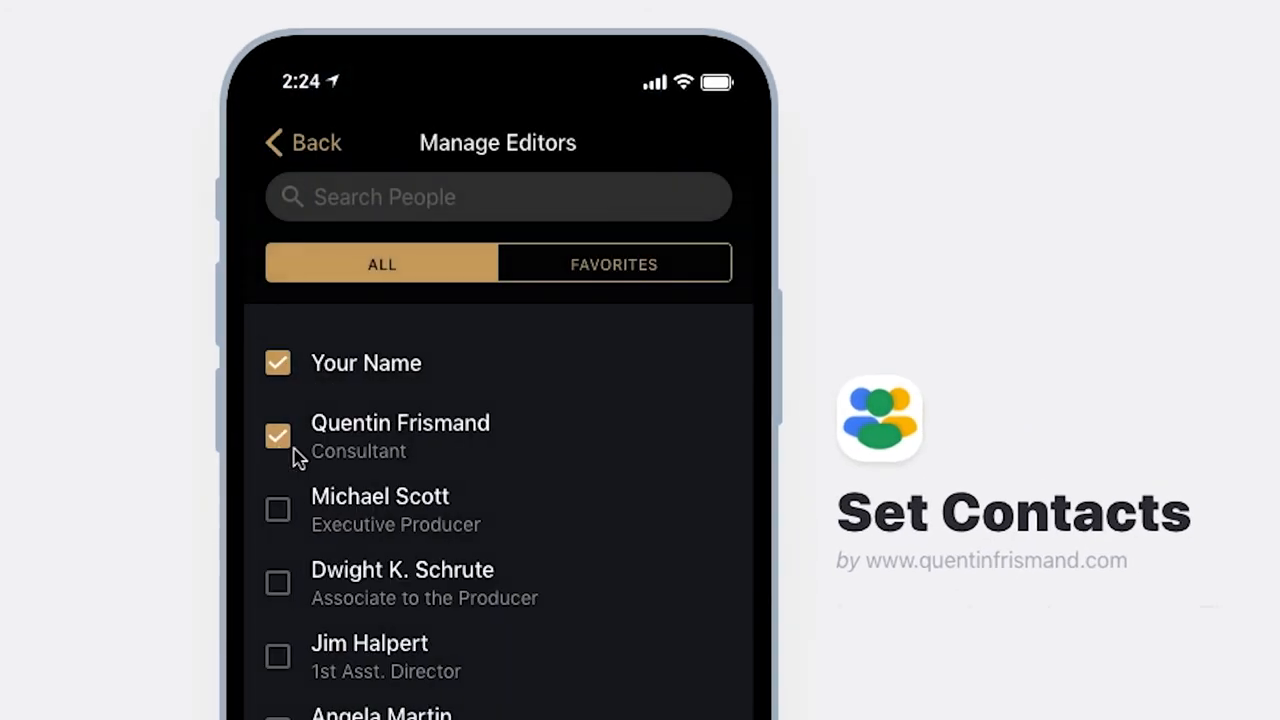
{"action": "left_click", "coordinate": [278, 510]}
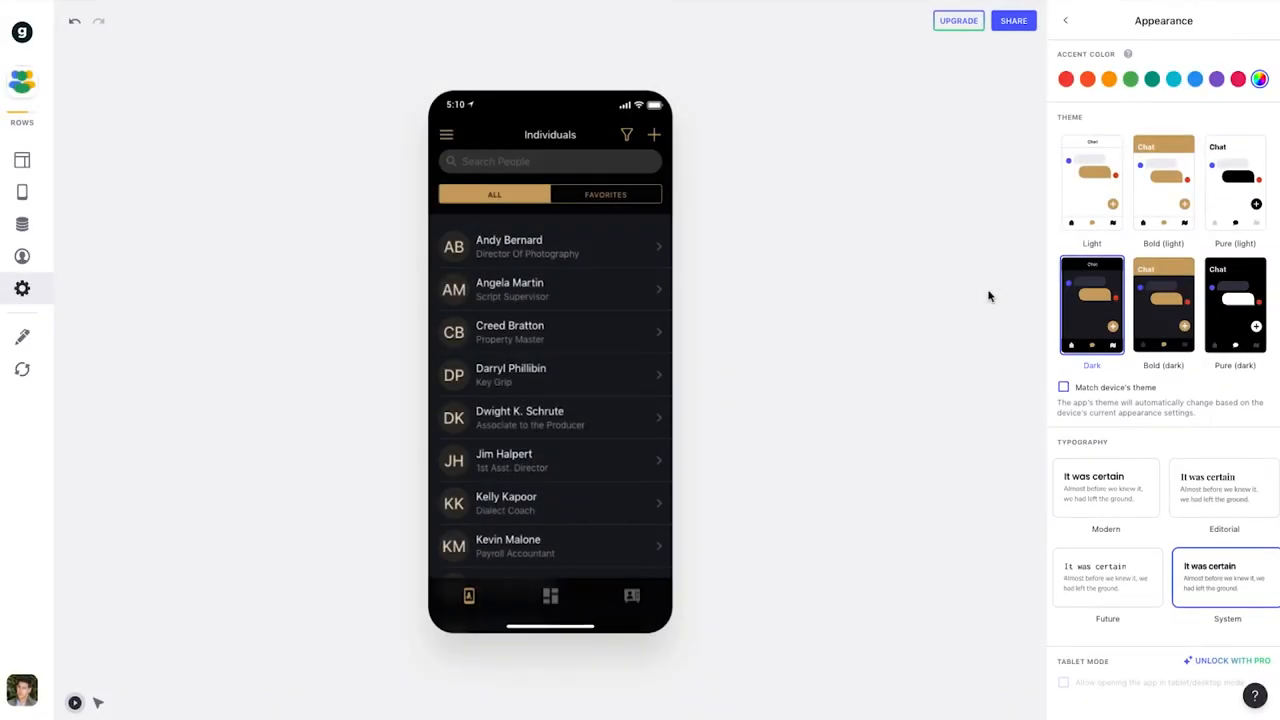
Switch the theme to Pure (dark) and view the Individuals list's layout properties.
{"action": "left_click", "coordinate": [1236, 304]}
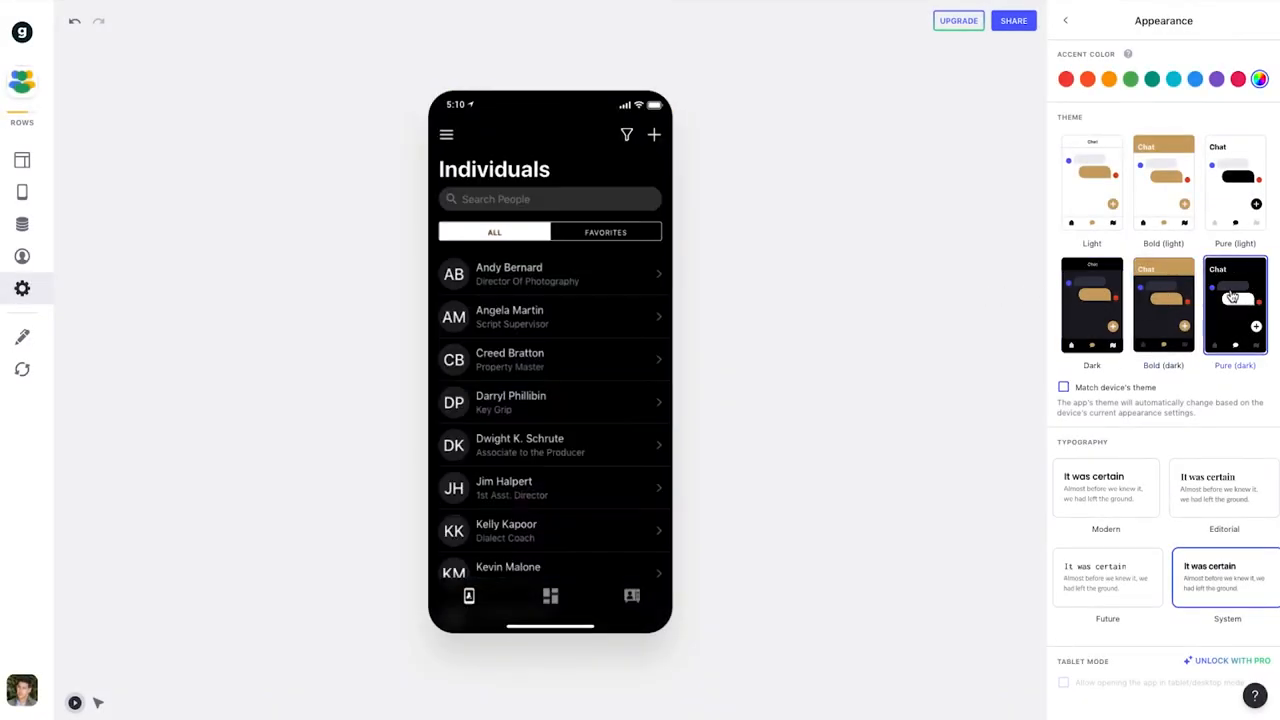
{"action": "left_click", "coordinate": [1164, 182]}
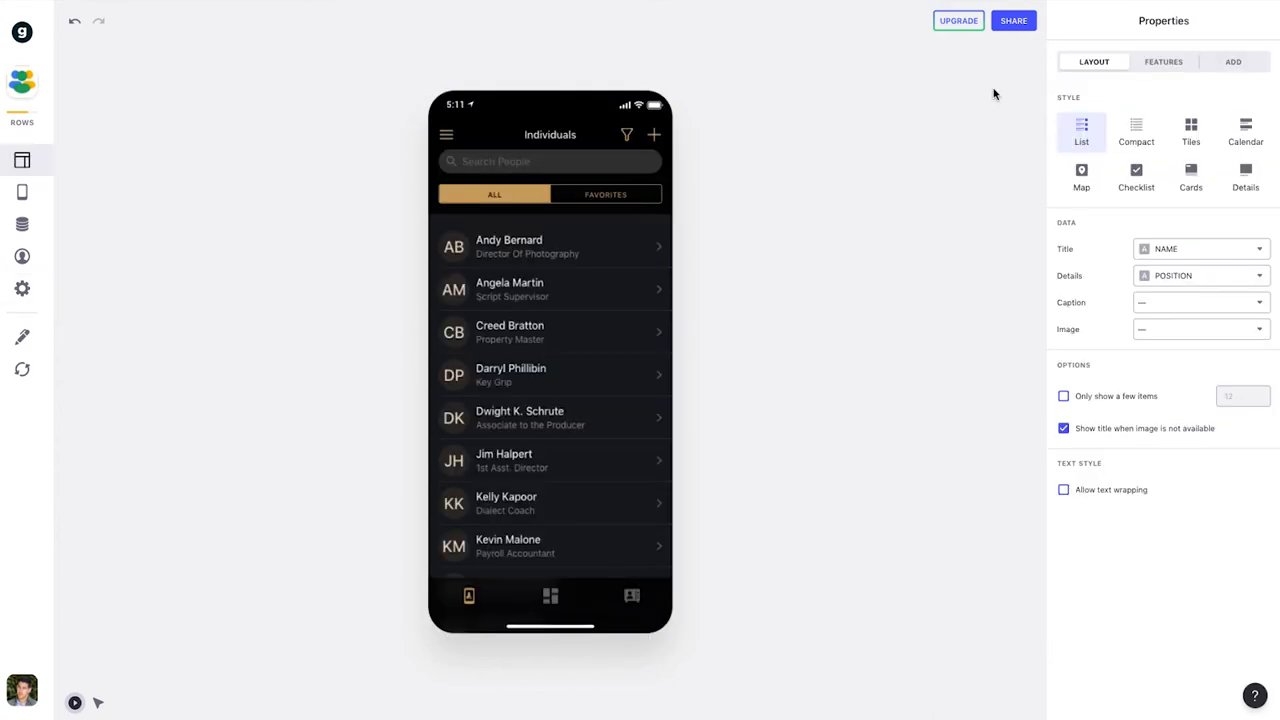
{"action": "left_click", "coordinate": [1164, 60]}
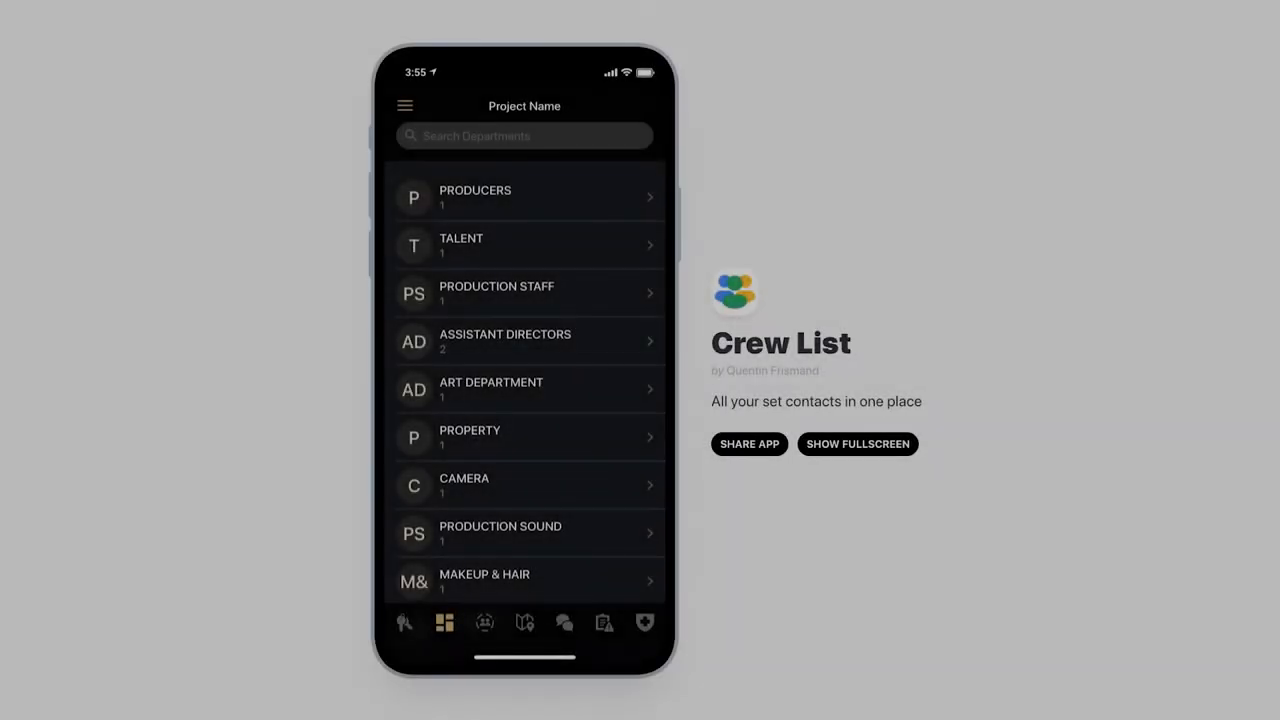
Show the shoot-locations map and open The Production Truck's location and contact details.
{"action": "left_click", "coordinate": [524, 622]}
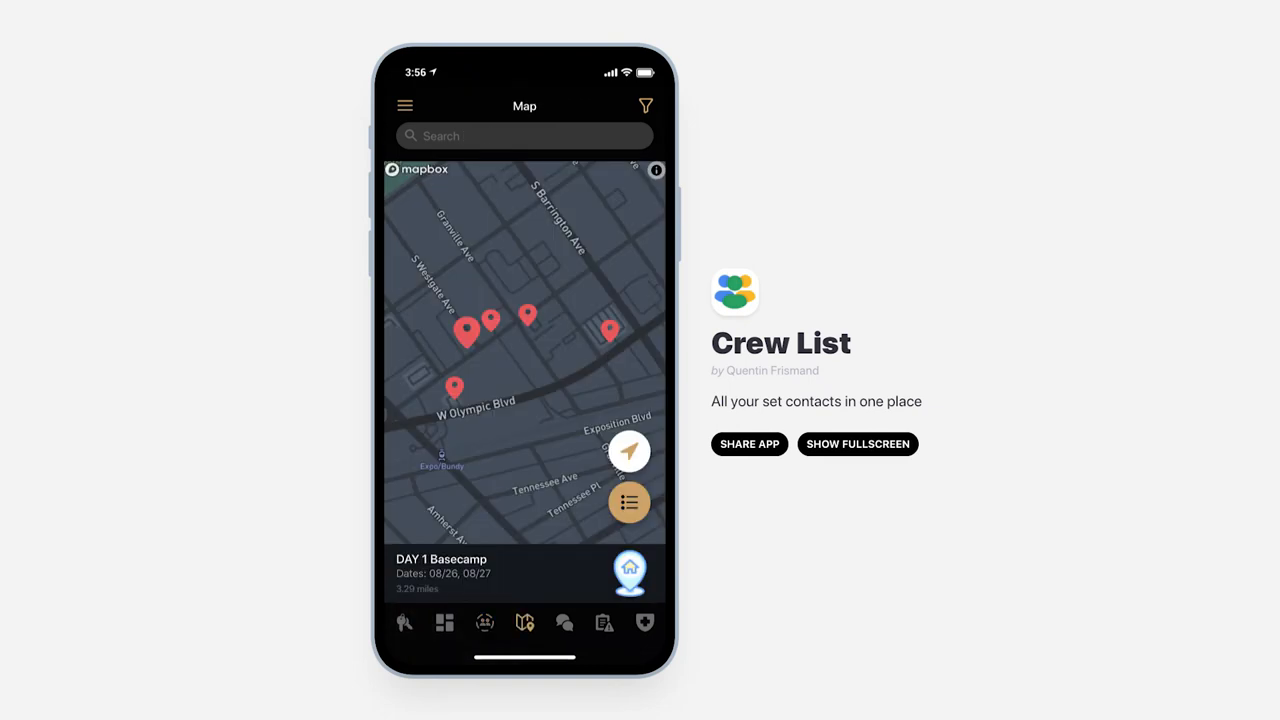
{"action": "left_click", "coordinate": [644, 622]}
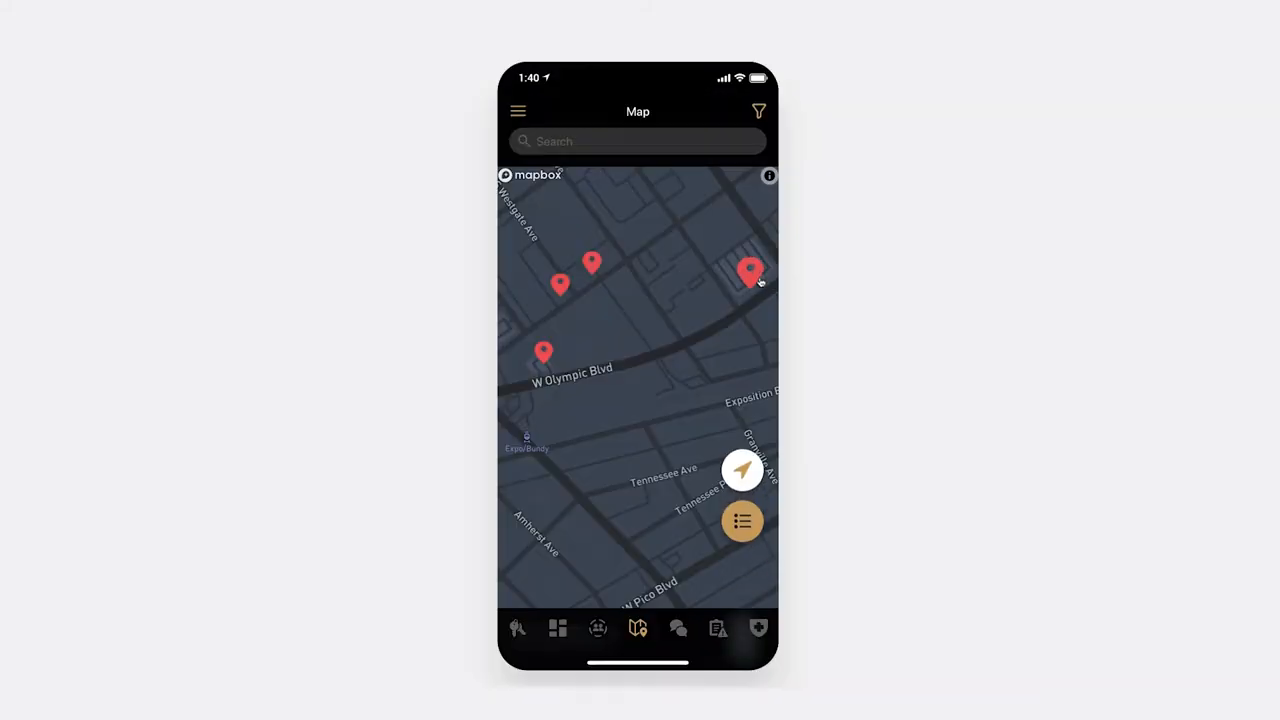
{"action": "left_click", "coordinate": [748, 272]}
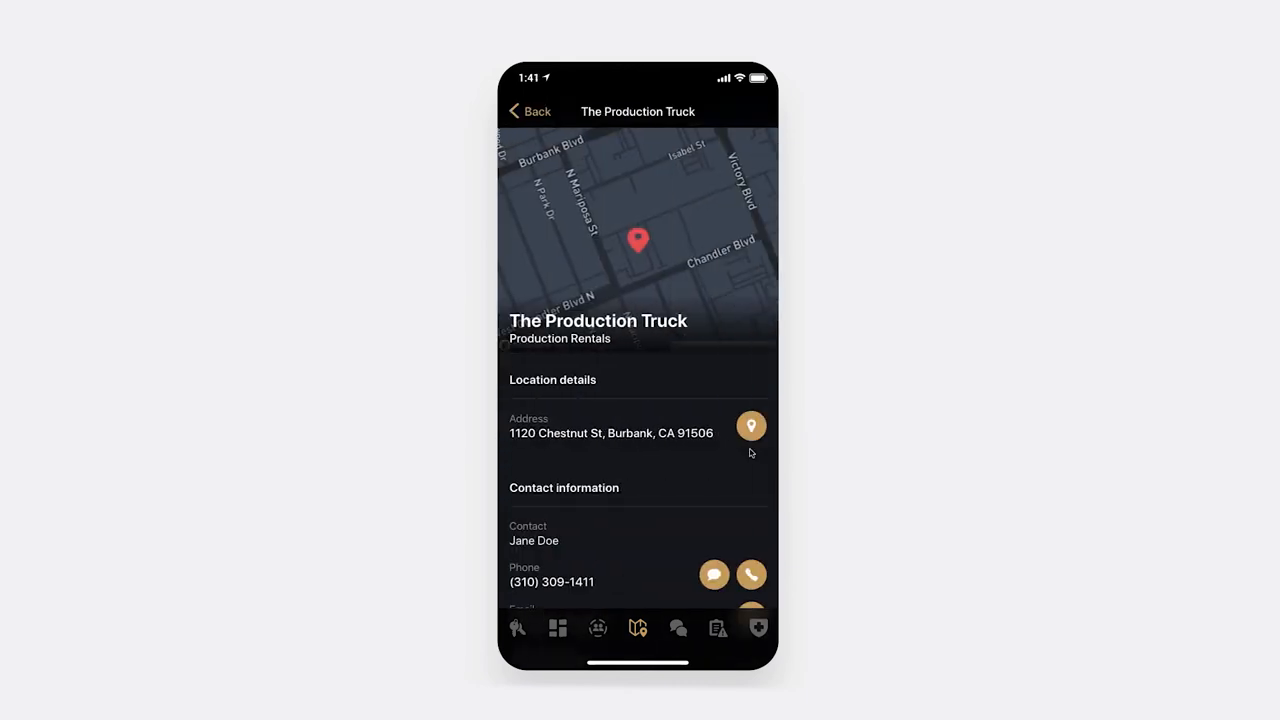